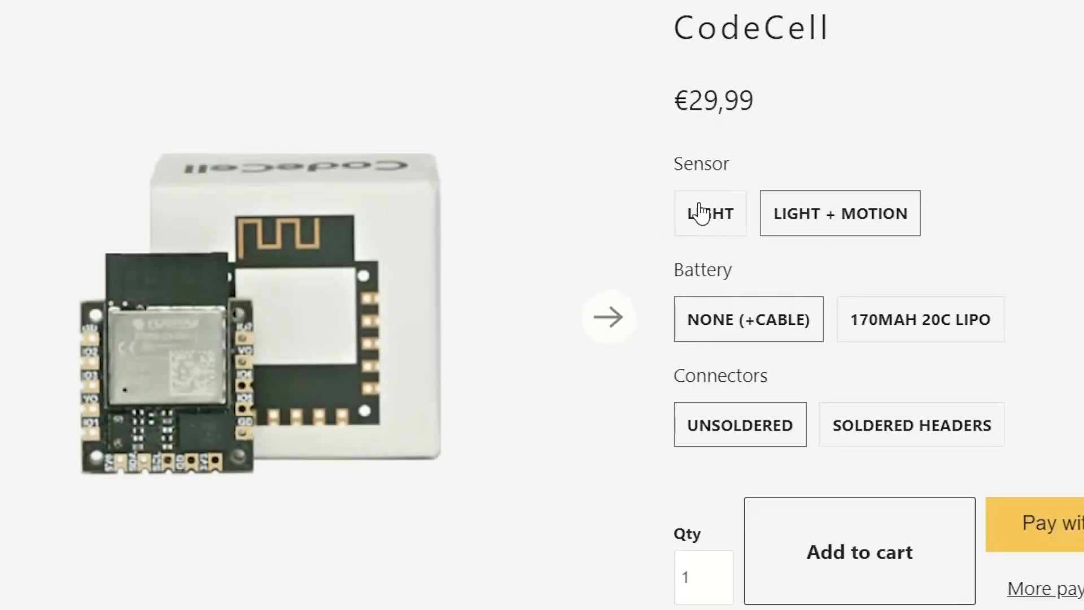
# Step: Select the ESP32 Family Device serial port and the ESP32C3 Dev Module board
pyautogui.click(839, 214)
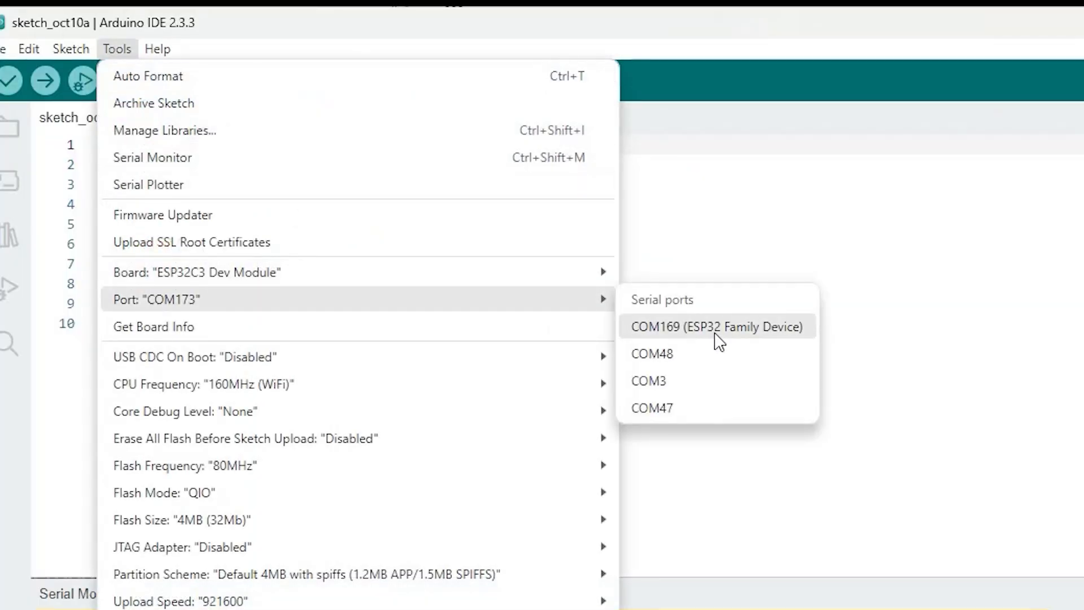
pyautogui.click(718, 326)
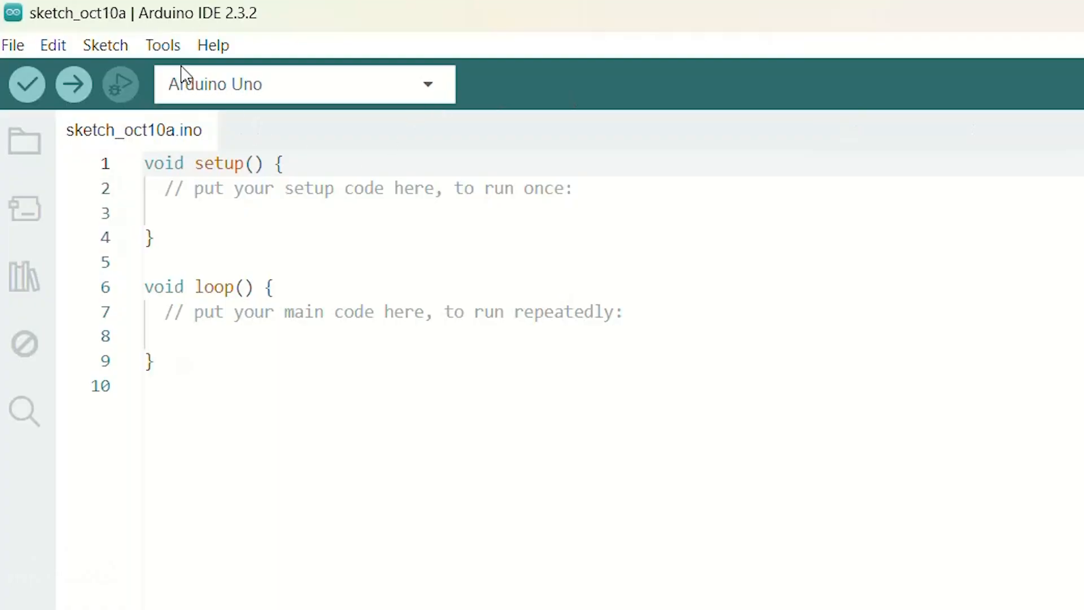
pyautogui.click(163, 45)
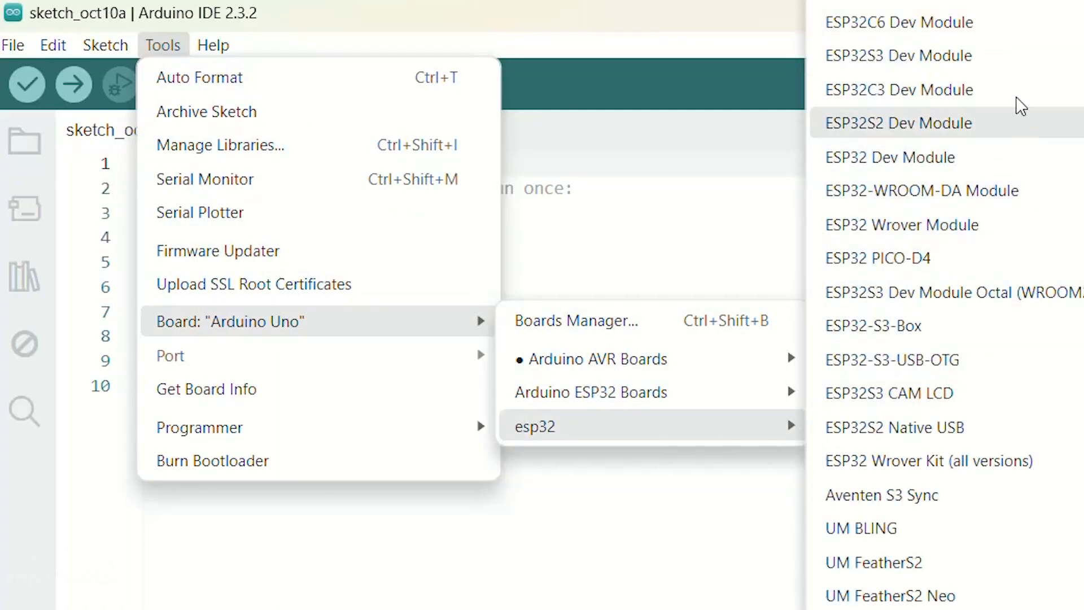
pyautogui.click(900, 89)
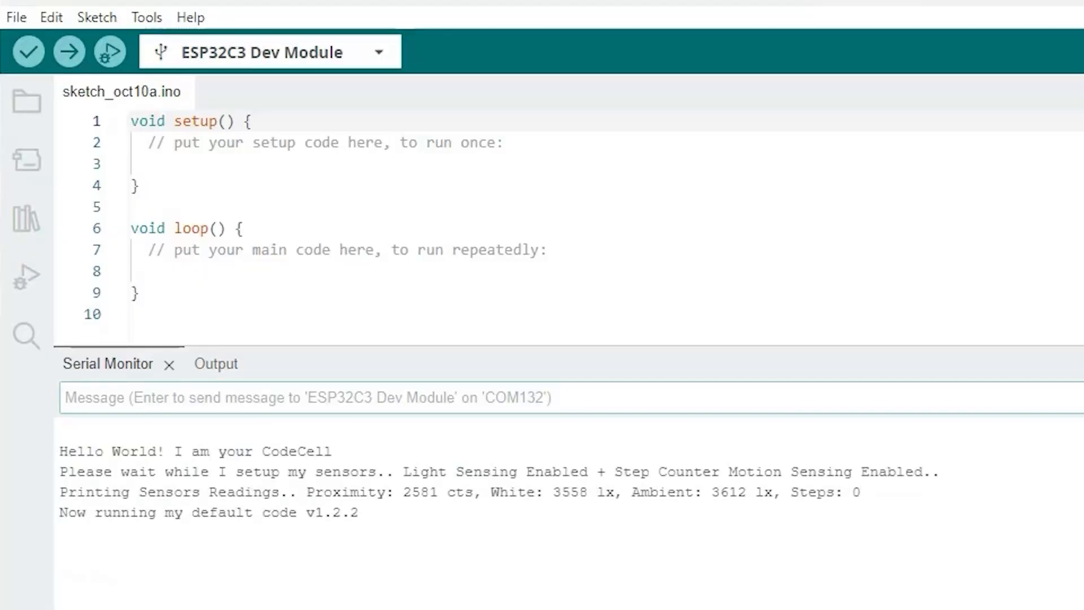
# Step: Install CodeCell library 1.2.1 from Library Manager and browse its example sketches
pyautogui.click(26, 218)
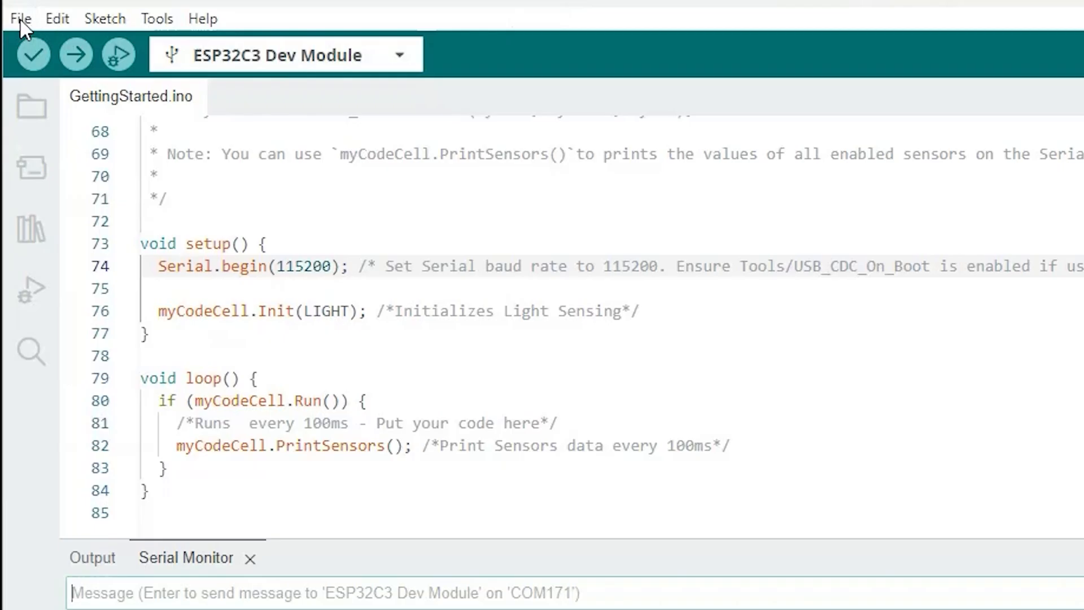
pyautogui.click(21, 18)
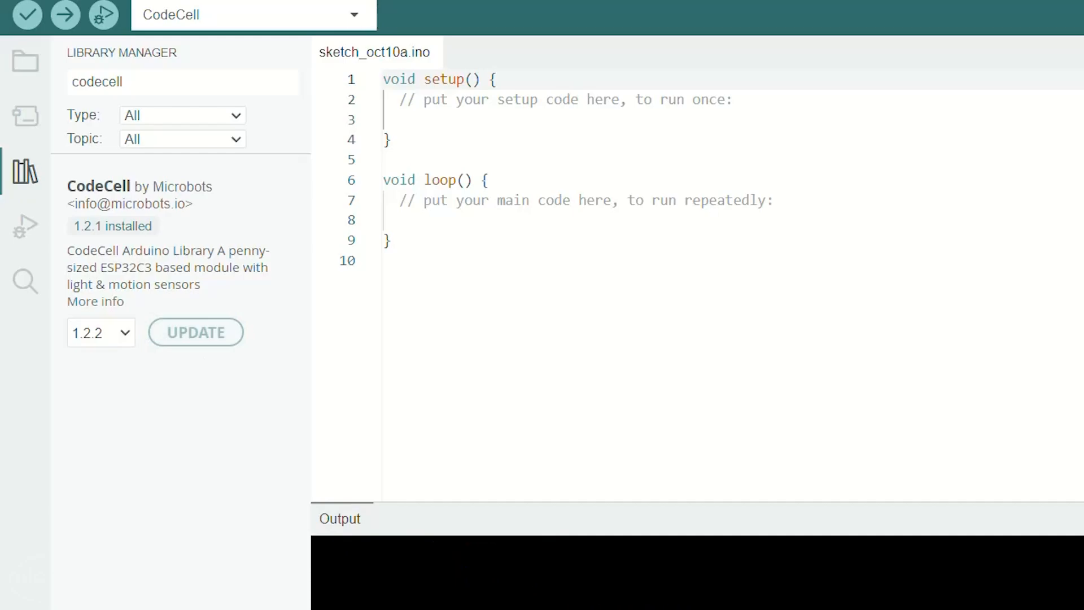
pyautogui.click(195, 332)
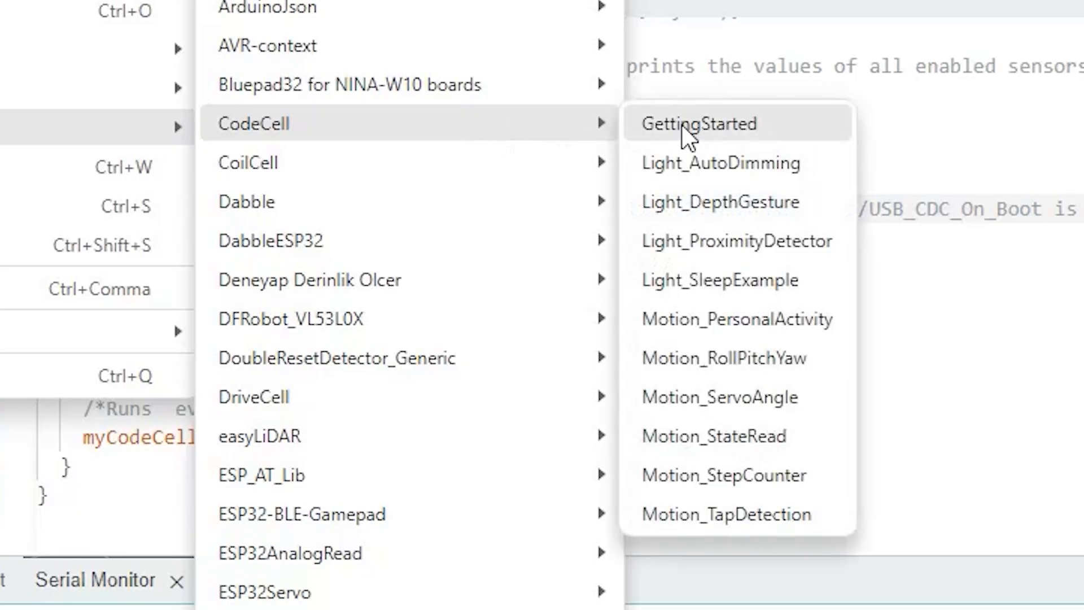
# Step: Load GettingStarted and set myCodeCell.Init() to LIGHT + MOTION_ROTATION + MOTION_ACTIVITY
pyautogui.click(699, 124)
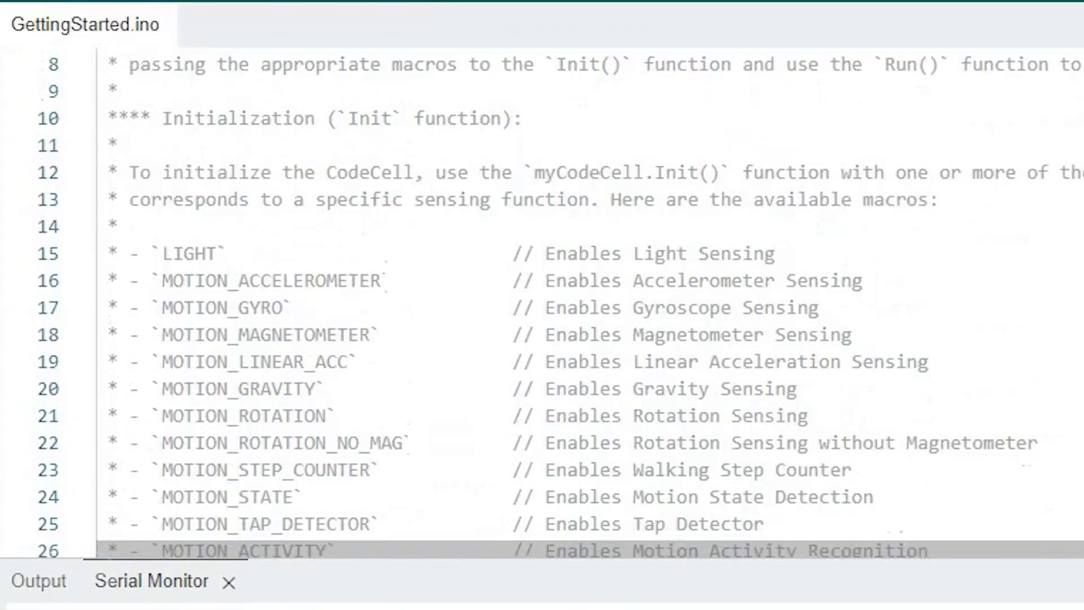
pyautogui.scroll(-3)
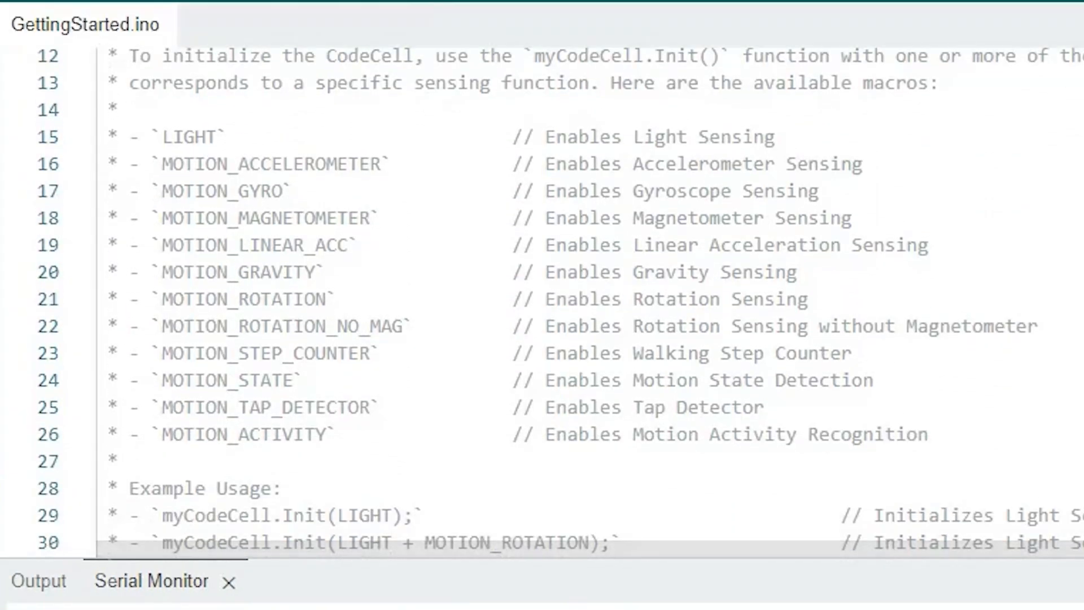
pyautogui.scroll(-3)
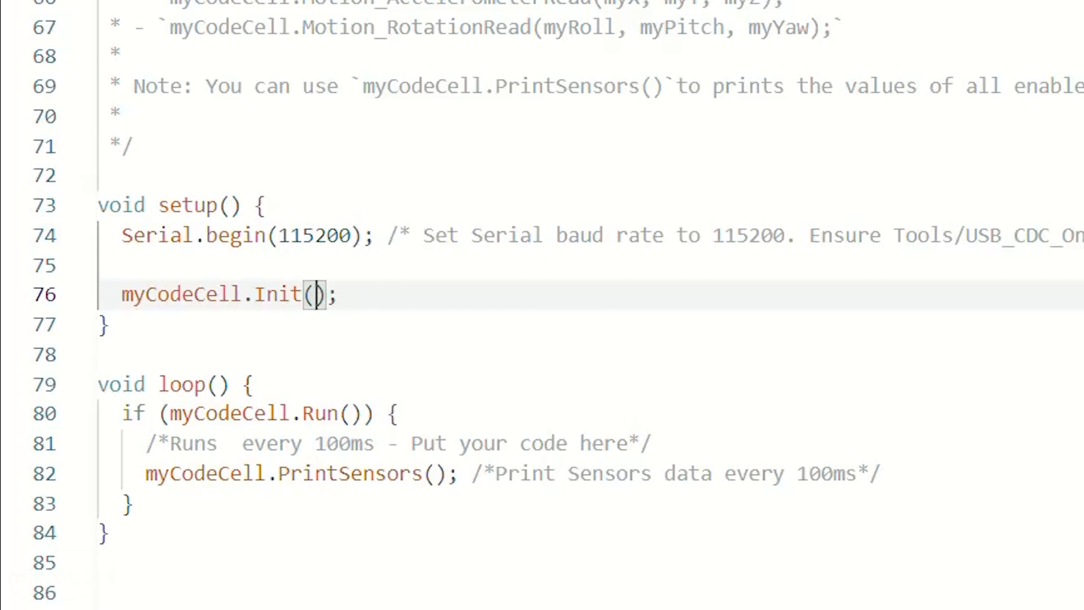
pyautogui.write('LIGHT')
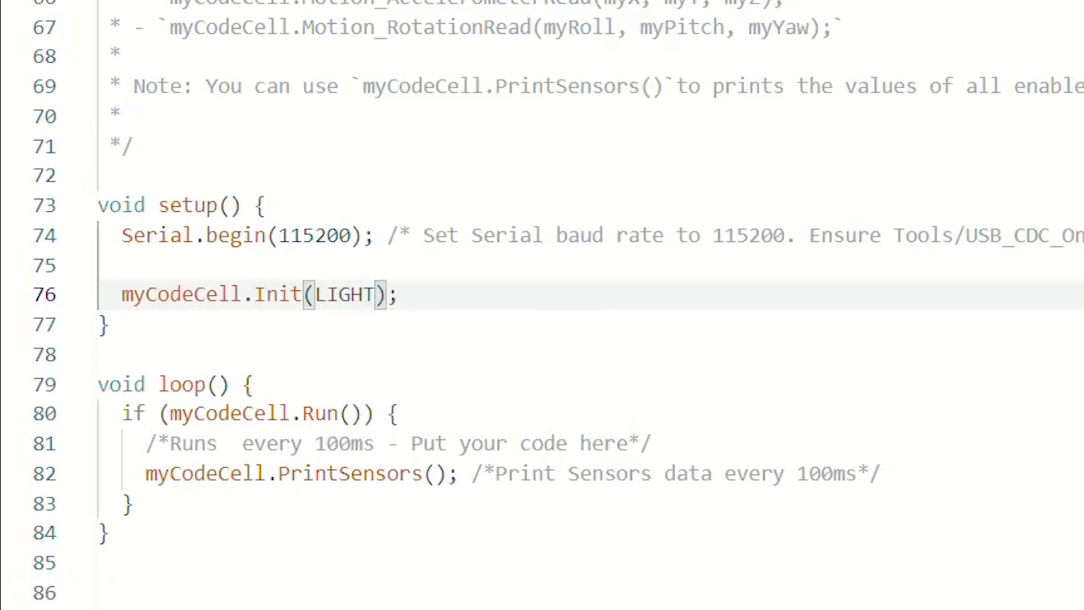
pyautogui.write('+')
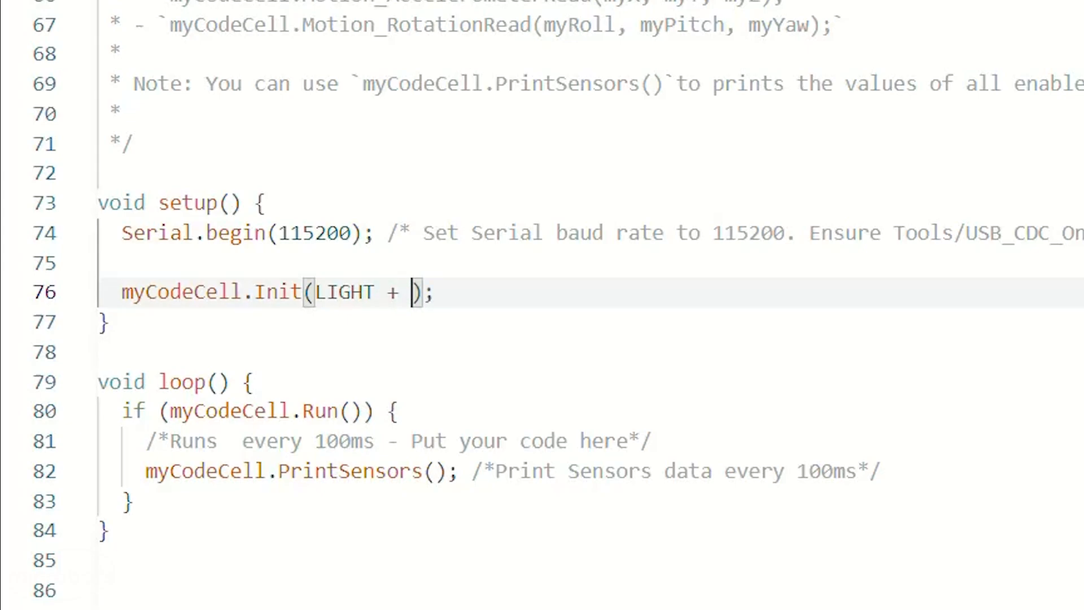
pyautogui.write('MOTION_ROTATION')
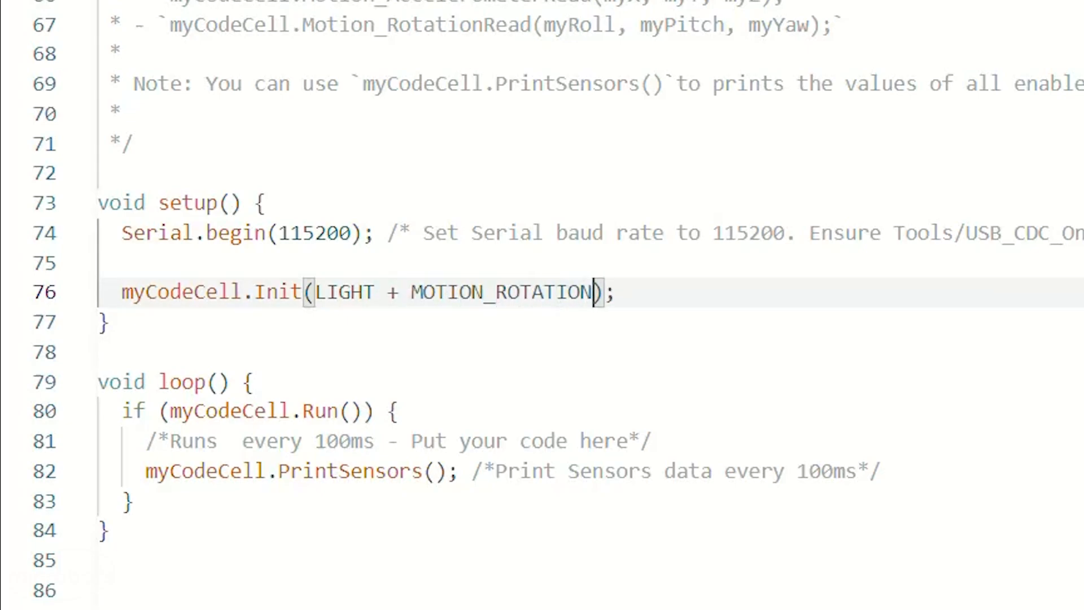
pyautogui.write('+ MOTION_ACTIVITY')
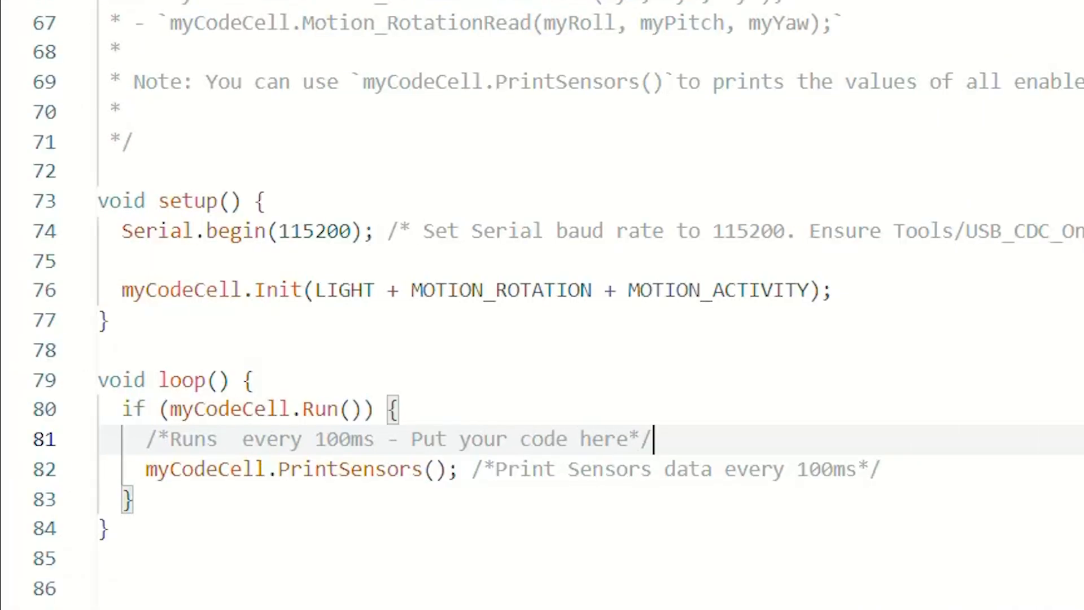
pyautogui.click(53, 59)
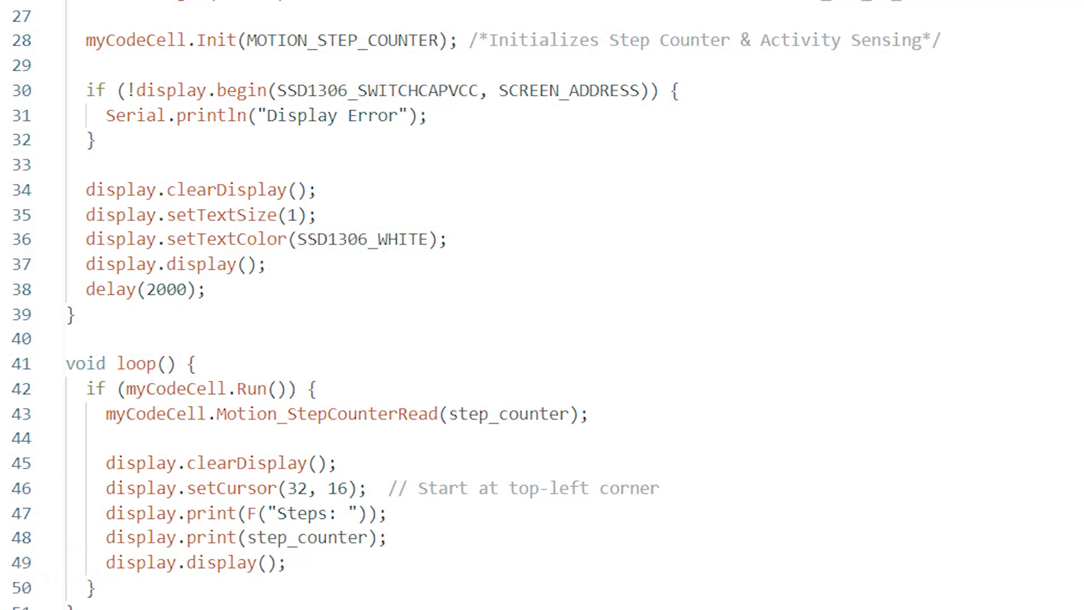
# Step: Inspect the Motion_StepCounterRead call in the step-counter sketch's loop()
pyautogui.doubleClick(322, 416)
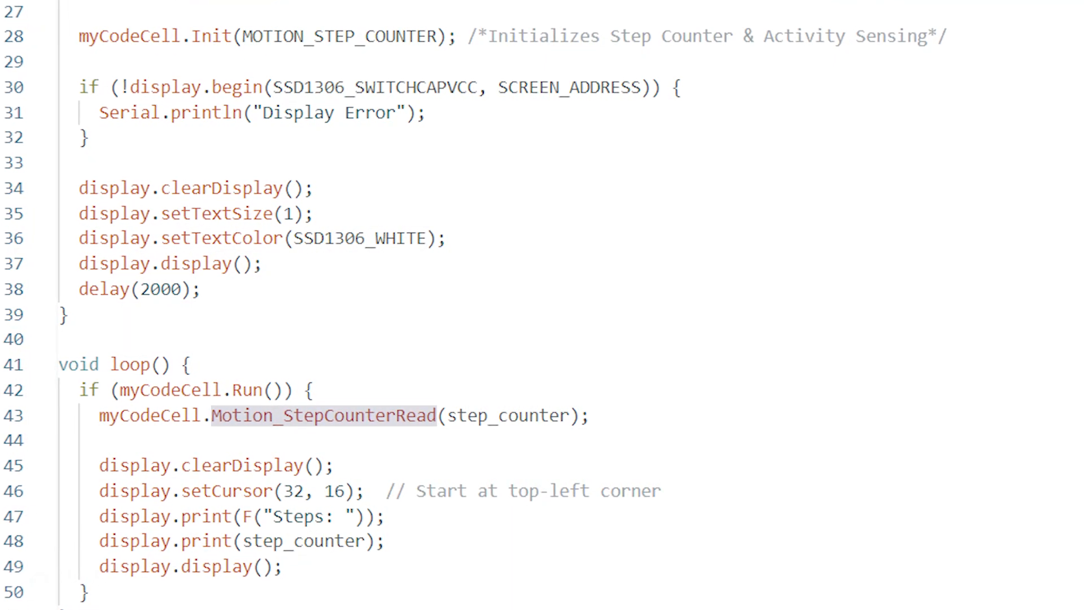
pyautogui.scroll(-3)
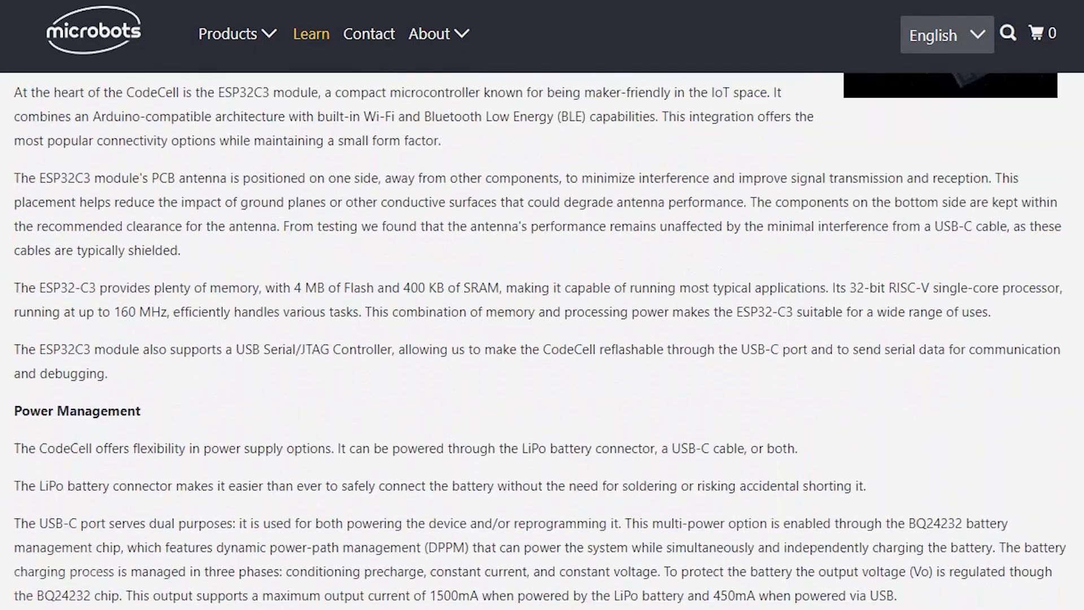
# Step: Scroll the CodeCell learn page to the power management and battery charging section
pyautogui.scroll(-3)
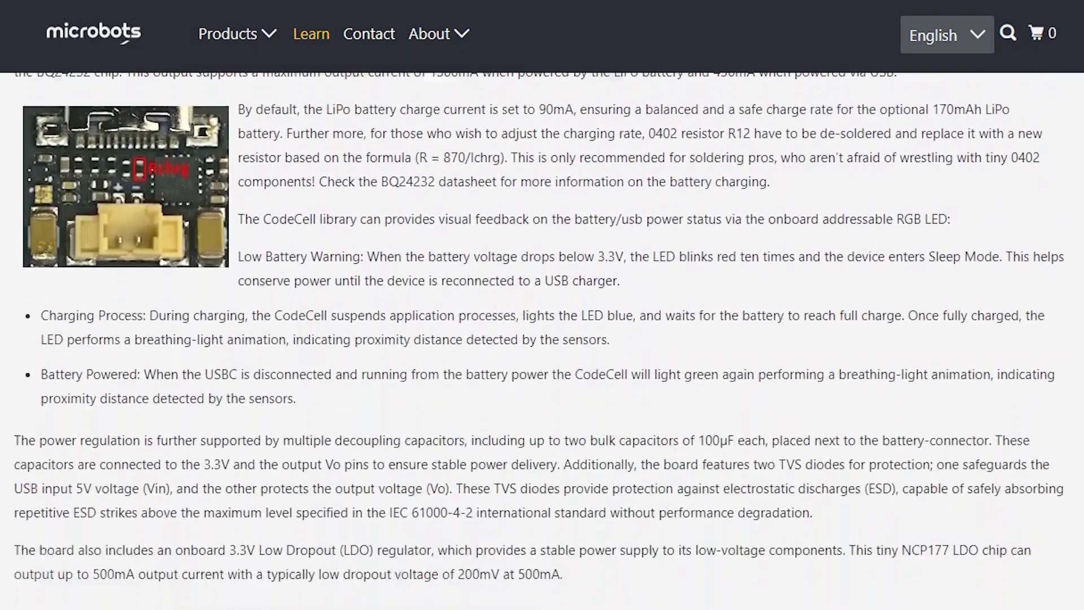